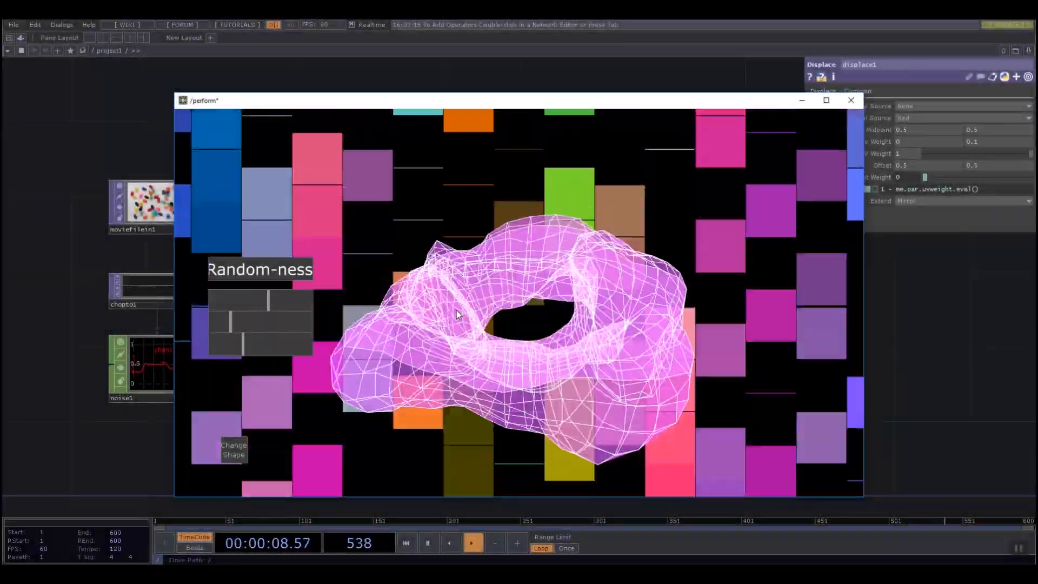
Step: Cycle the deforming wireframe through three different shapes using the Change Shape button
left_click(407, 543)
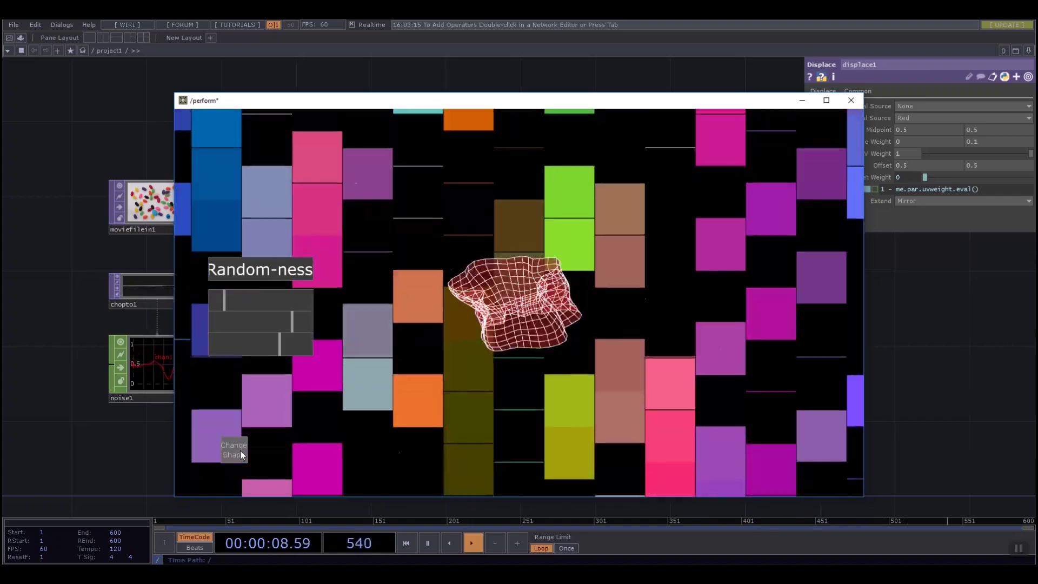
left_click(233, 450)
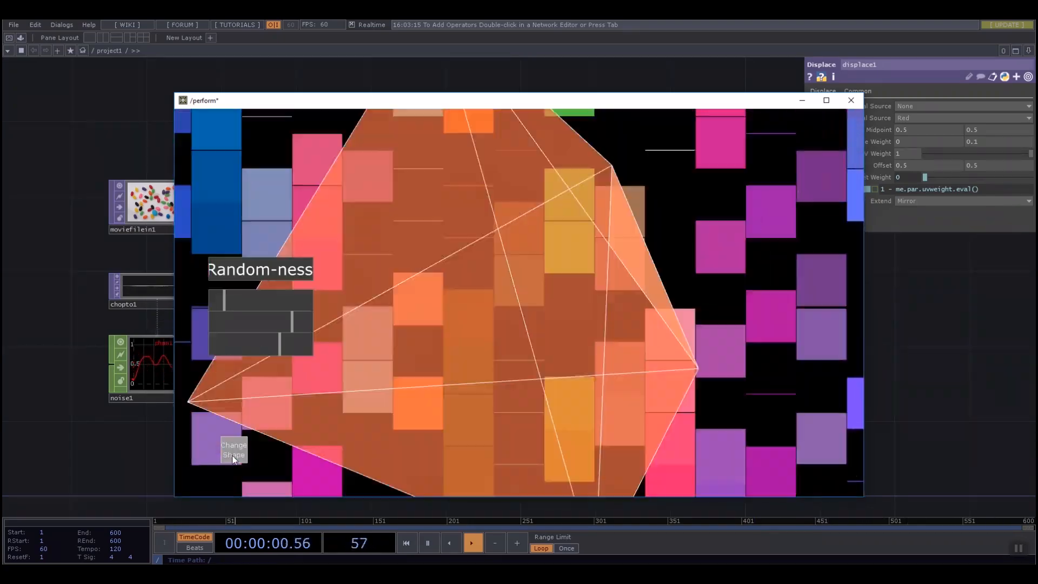
left_click(472, 543)
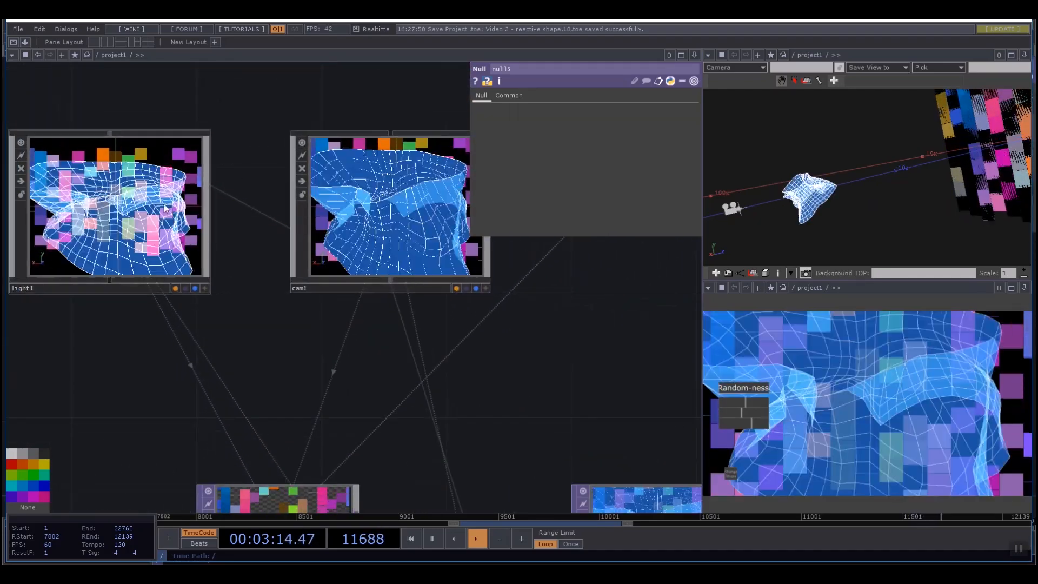
Step: Select cam1 to display its translate, rotate and scale Xform parameters
left_click(388, 218)
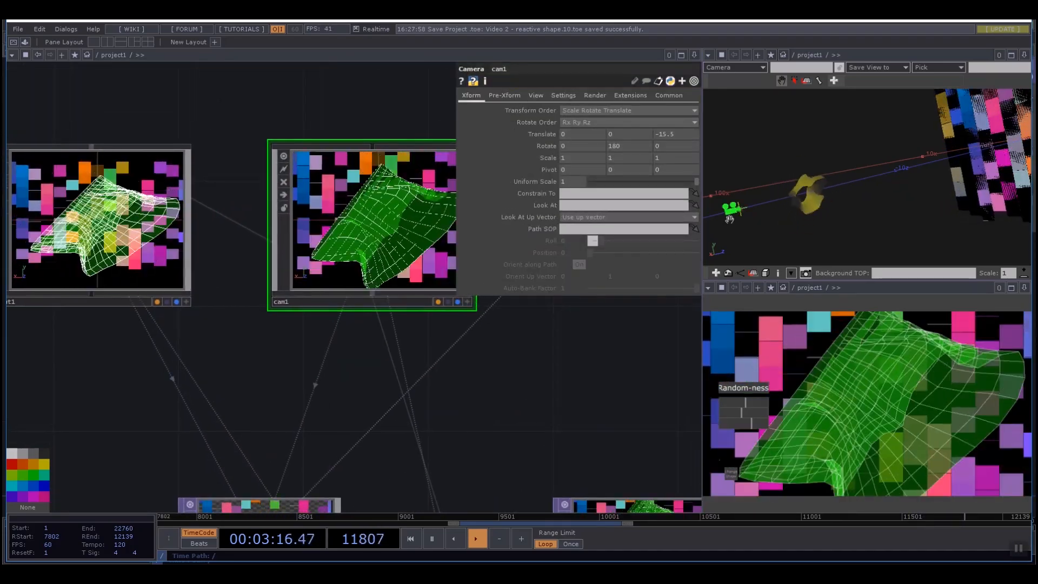